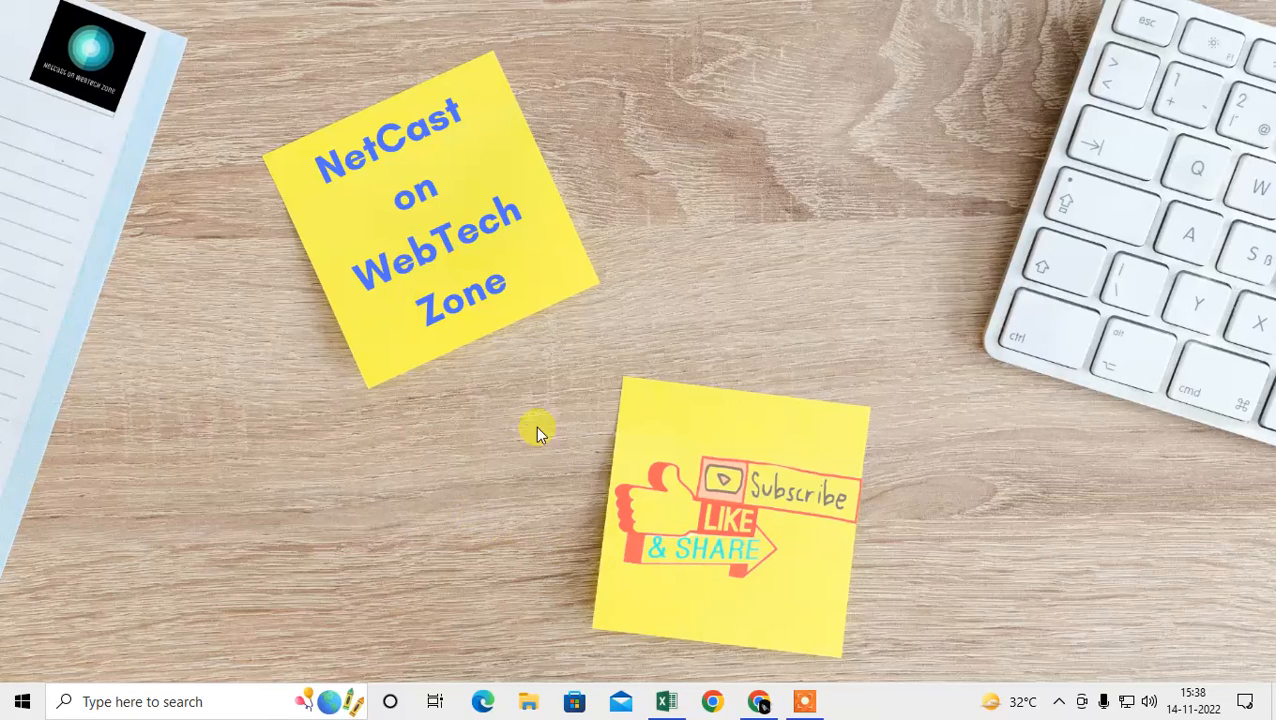
mouse_move(648, 98)
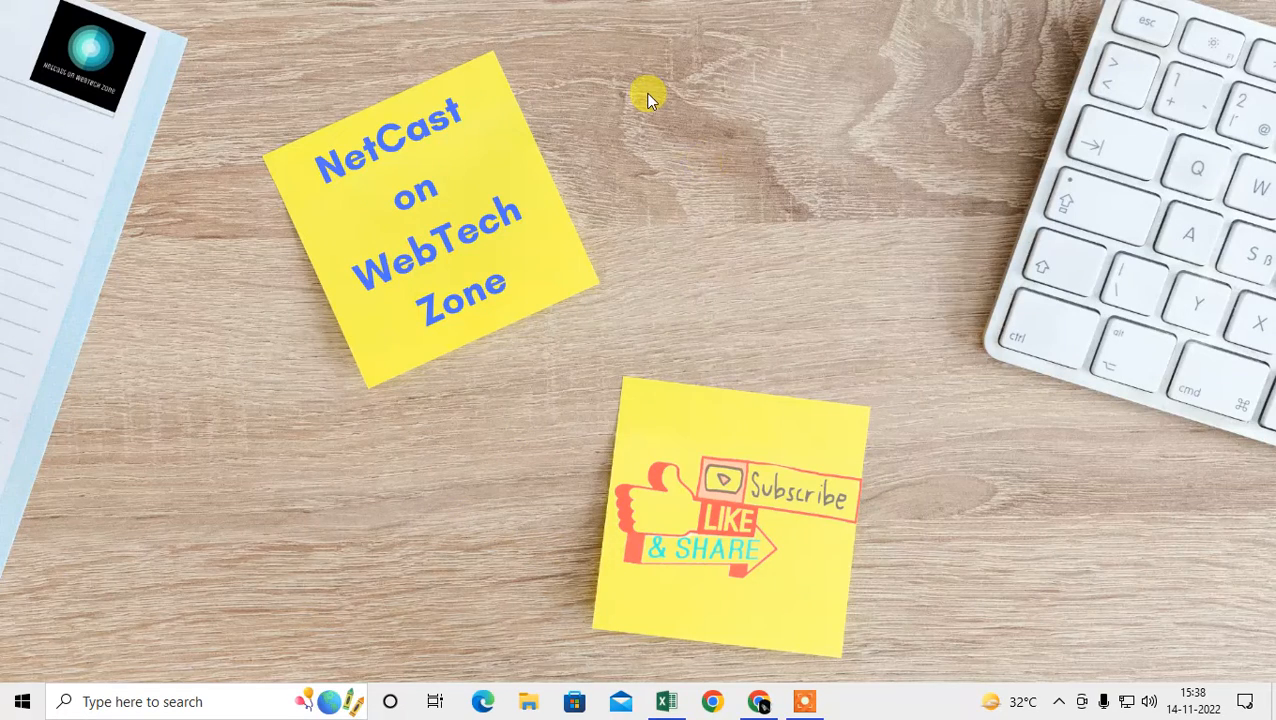
mouse_move(676, 138)
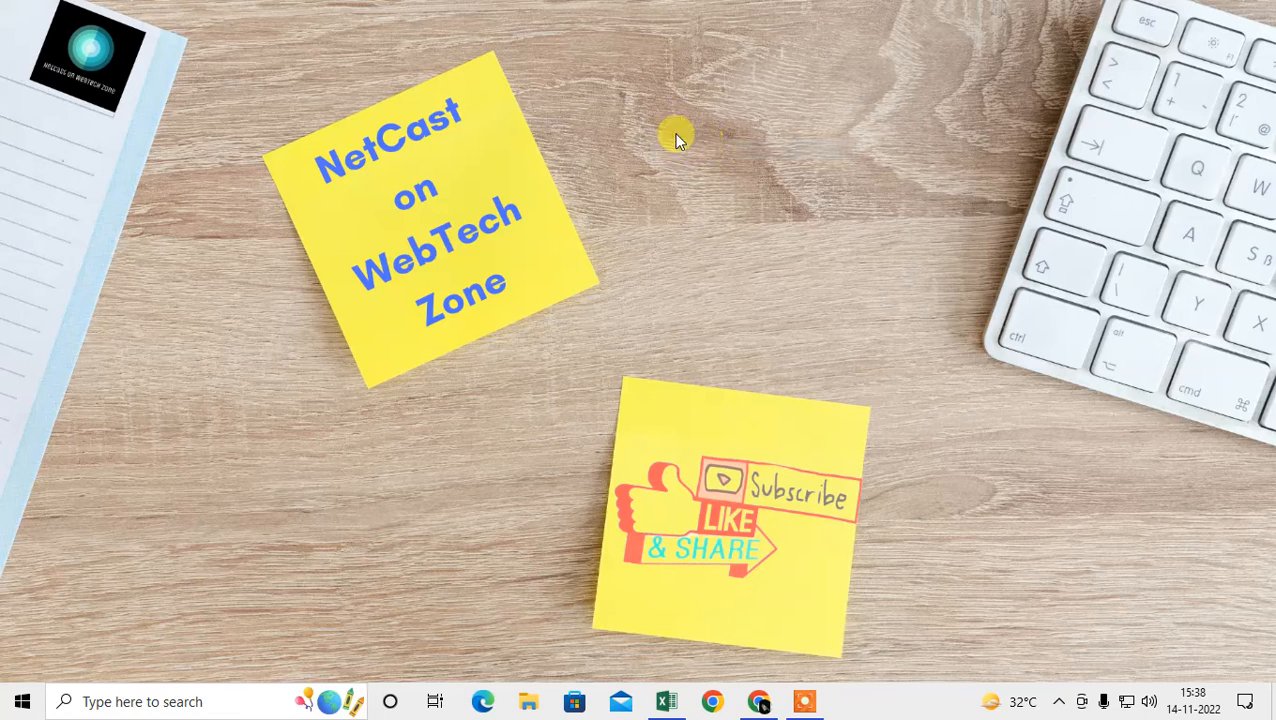
mouse_move(572, 122)
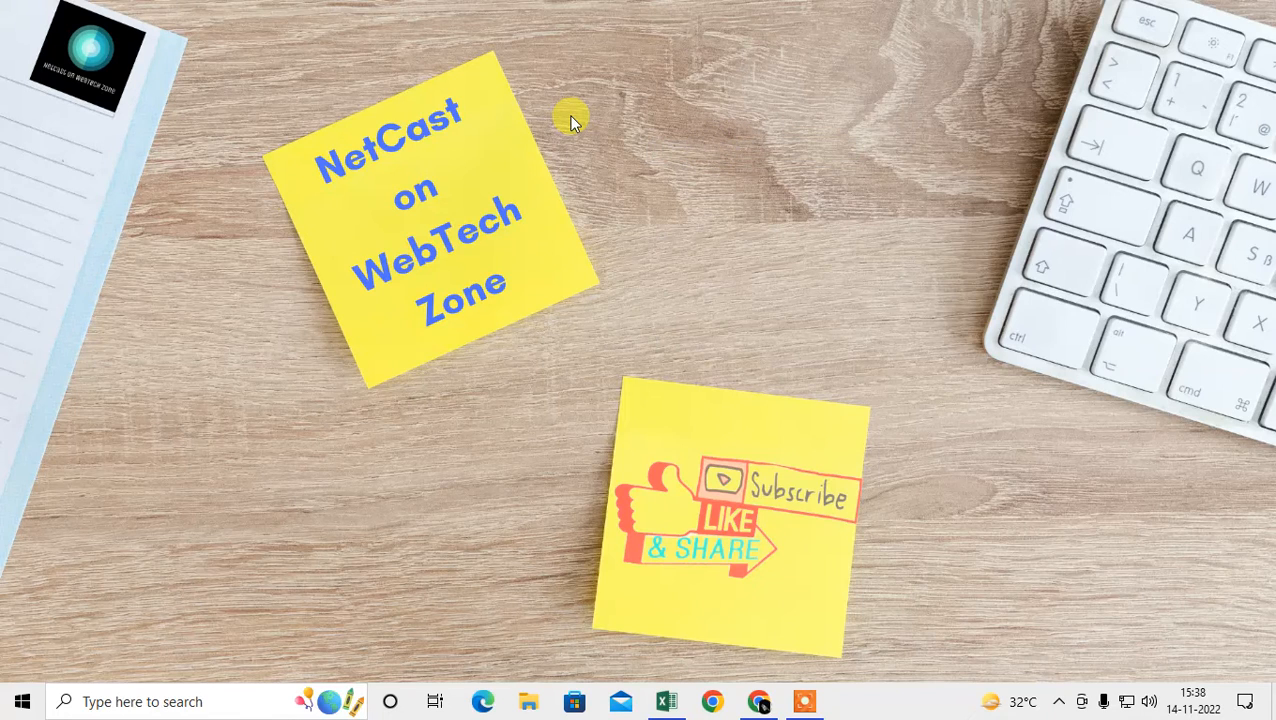
mouse_move(670, 56)
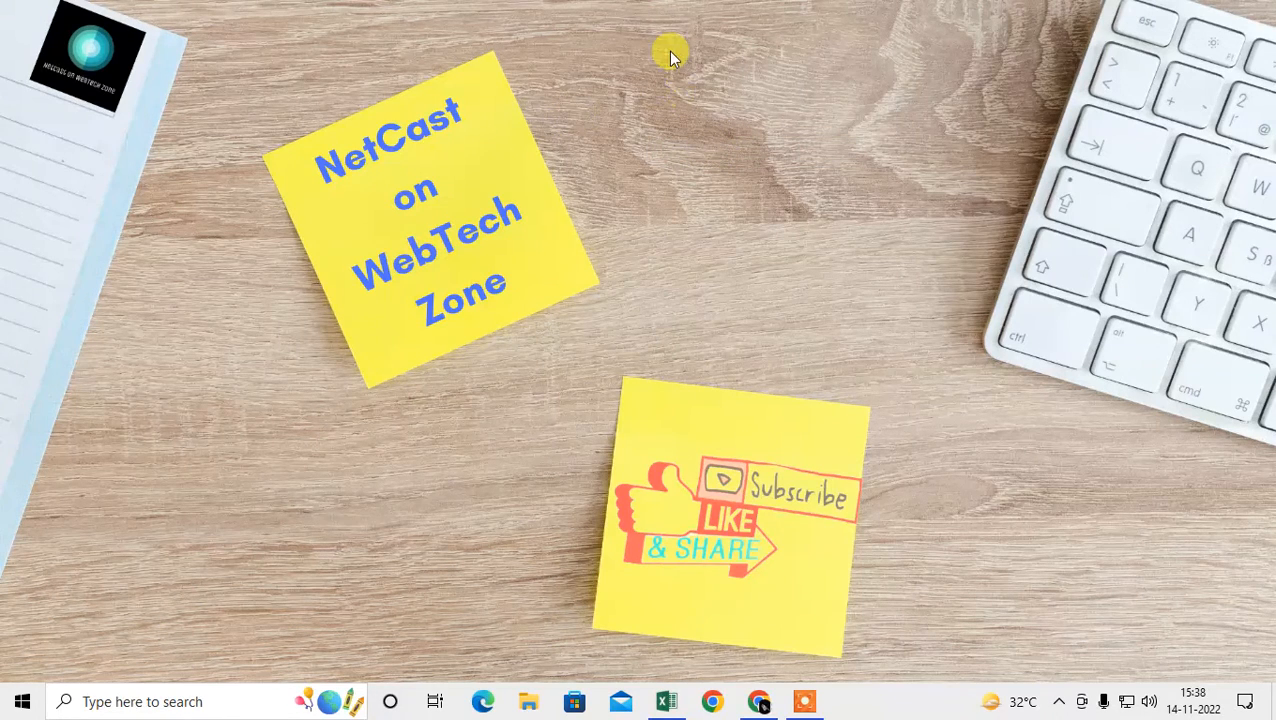
mouse_move(756, 96)
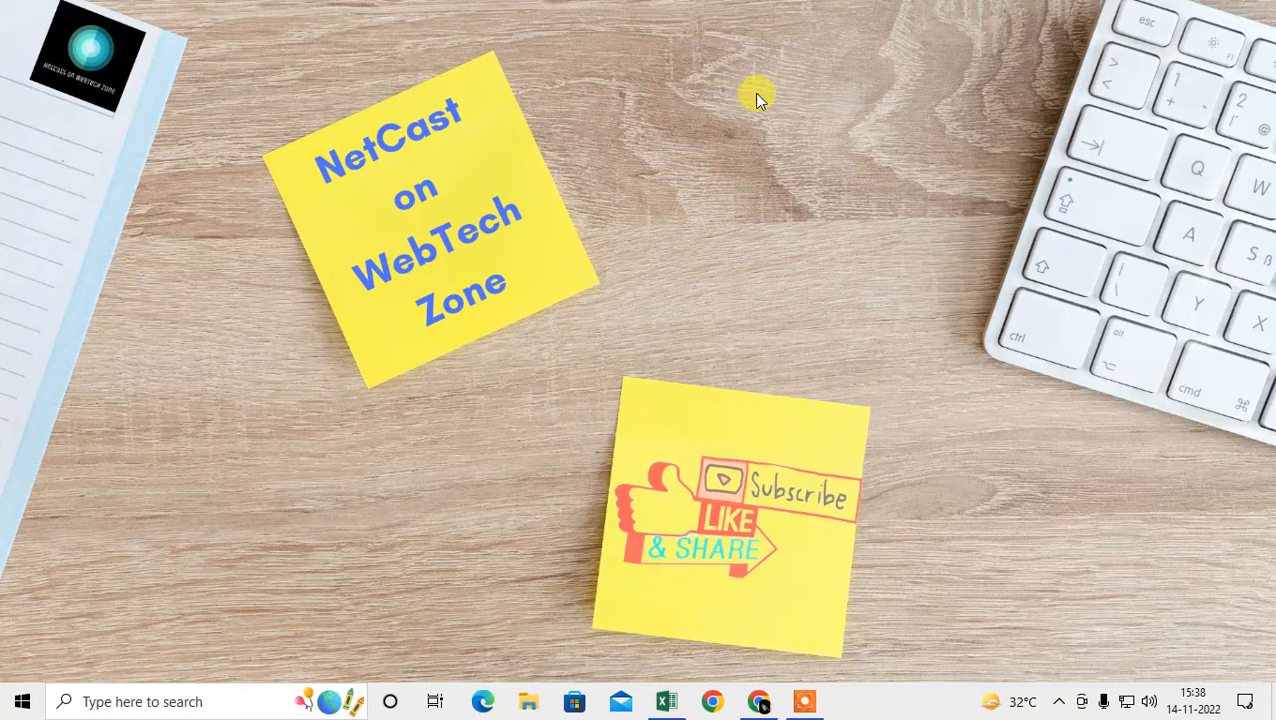
mouse_move(870, 516)
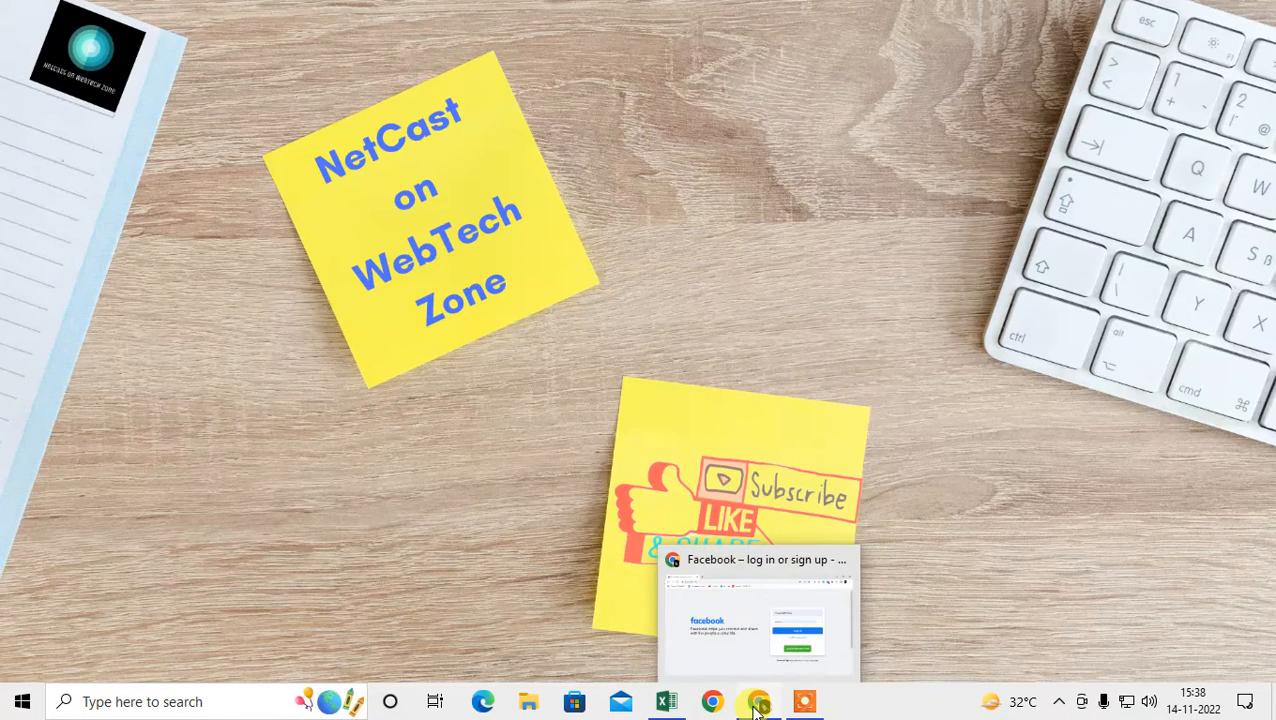
Step: Bring the Chrome window with the Facebook login page to the front and reload it
click(758, 610)
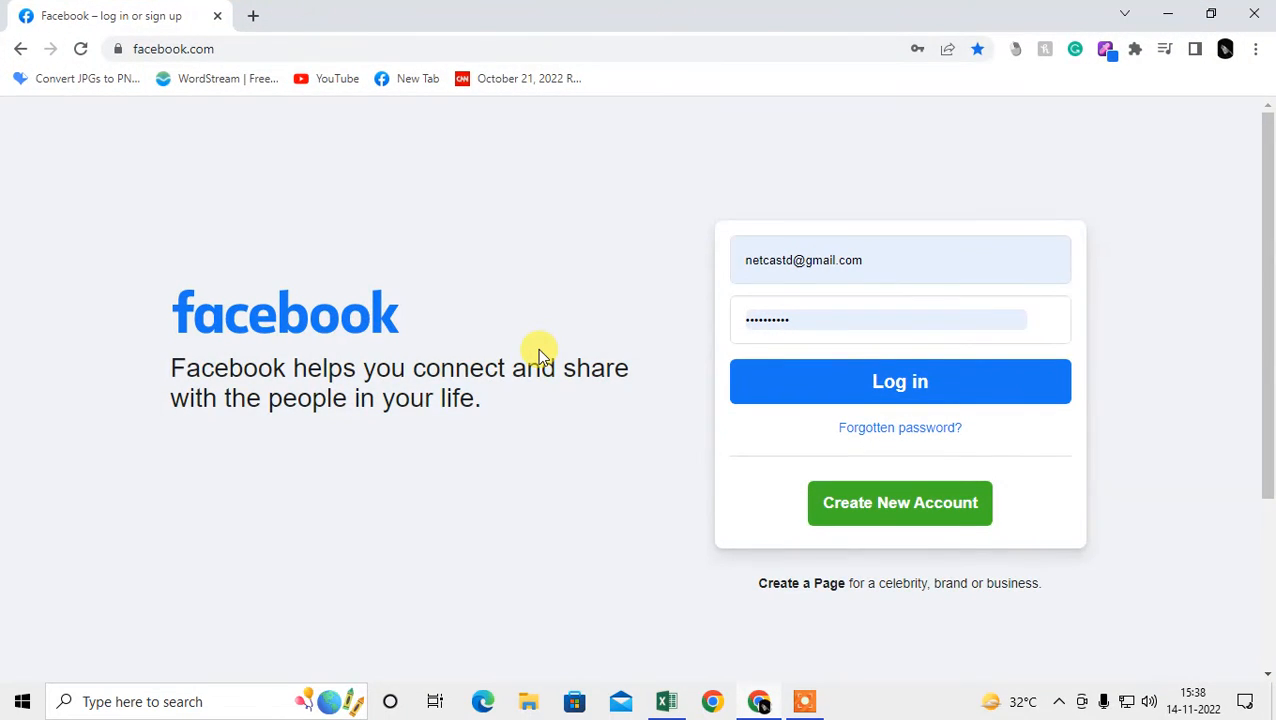
click(900, 380)
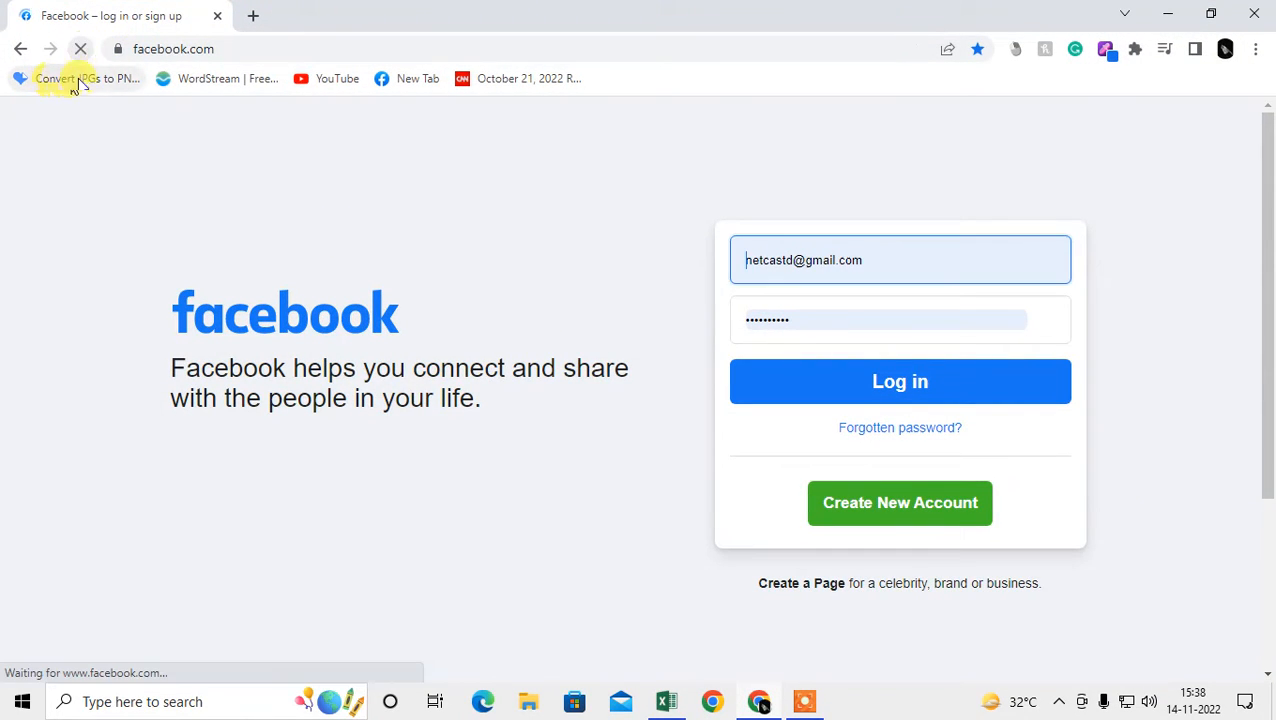
mouse_move(650, 152)
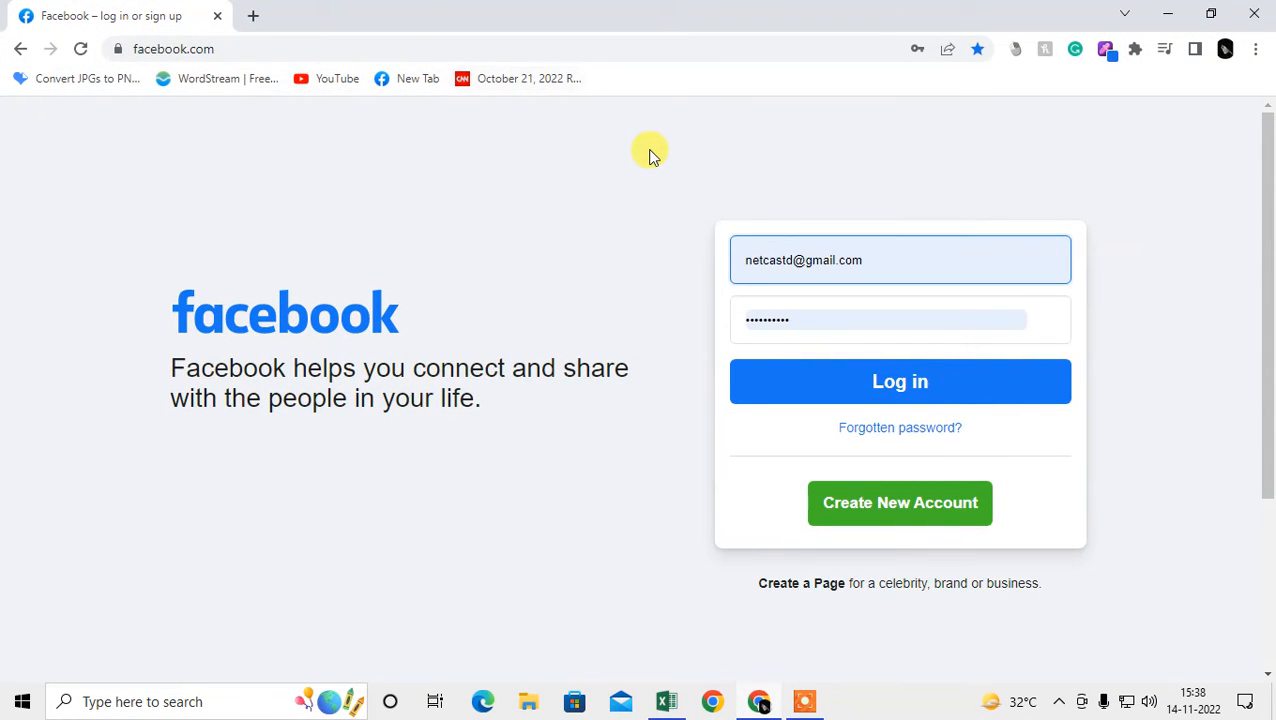
mouse_move(376, 206)
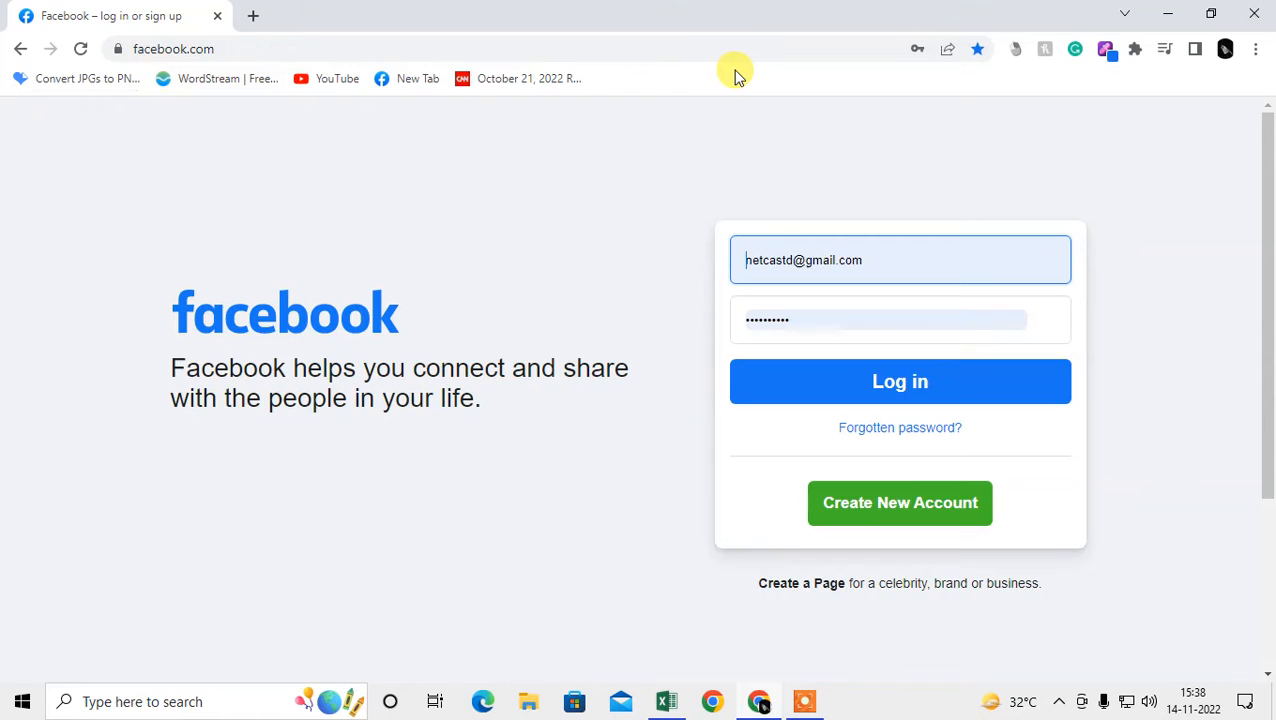
mouse_move(72, 90)
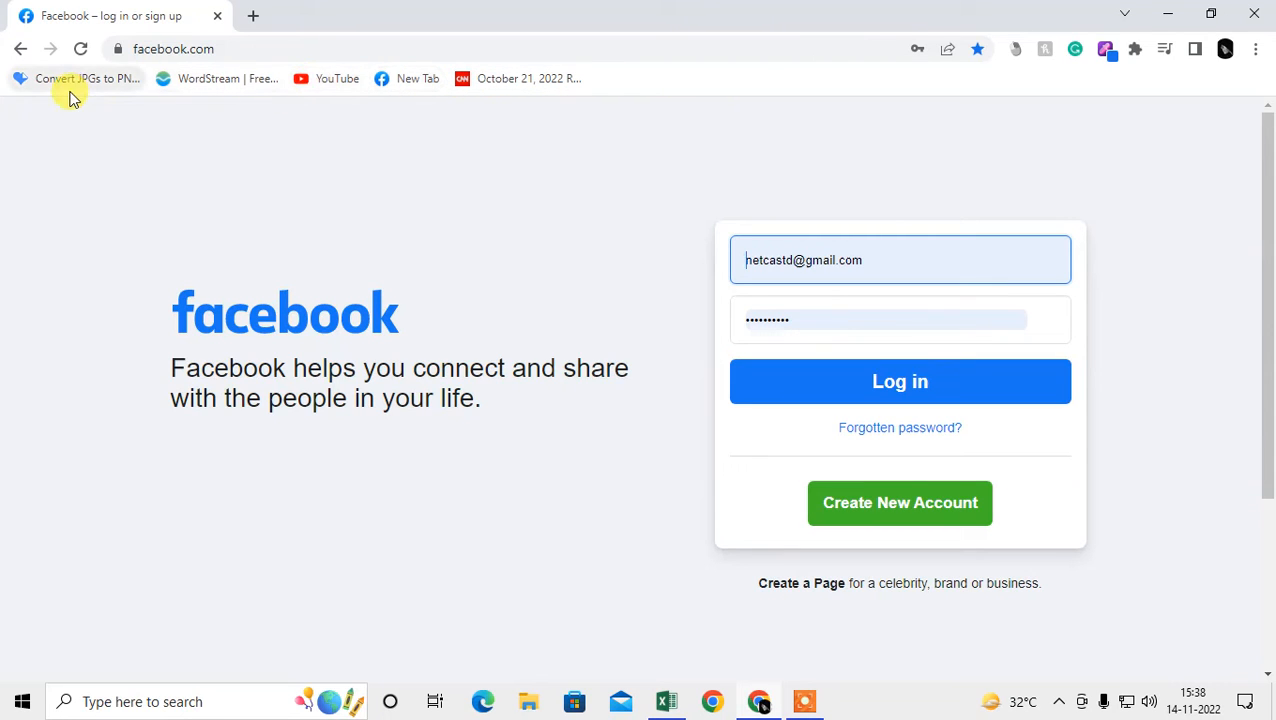
mouse_move(518, 78)
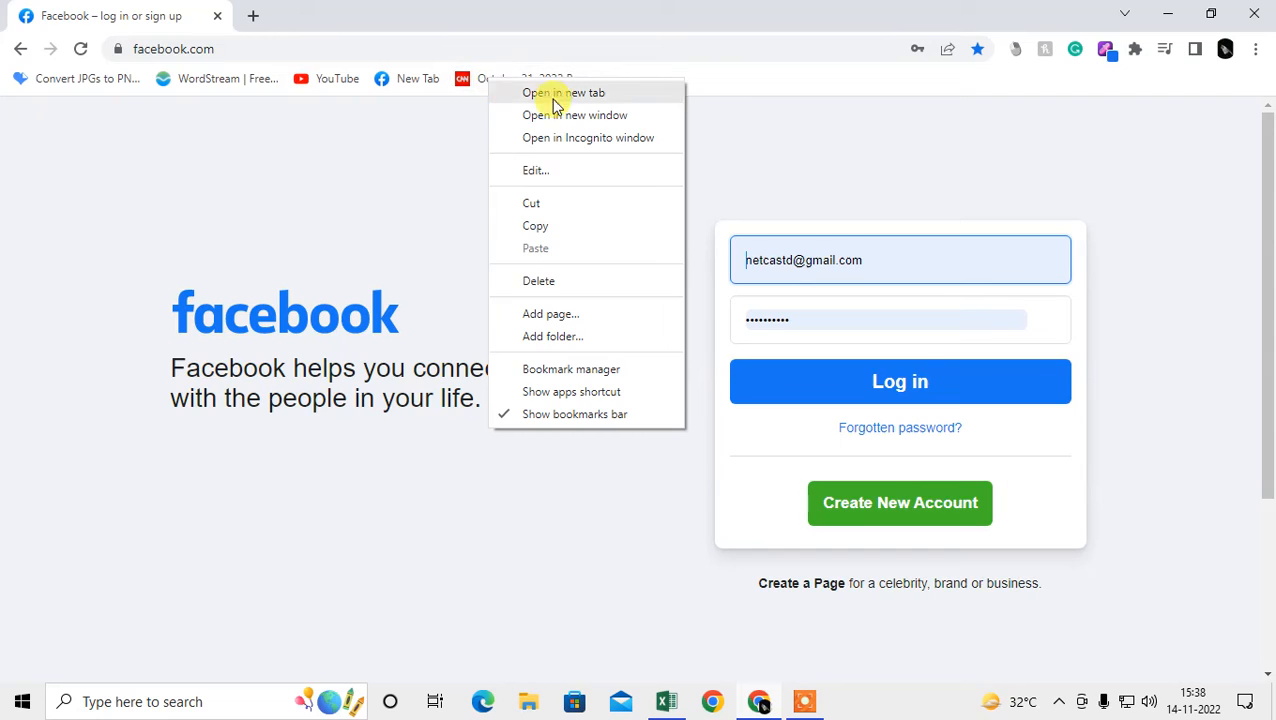
mouse_move(538, 280)
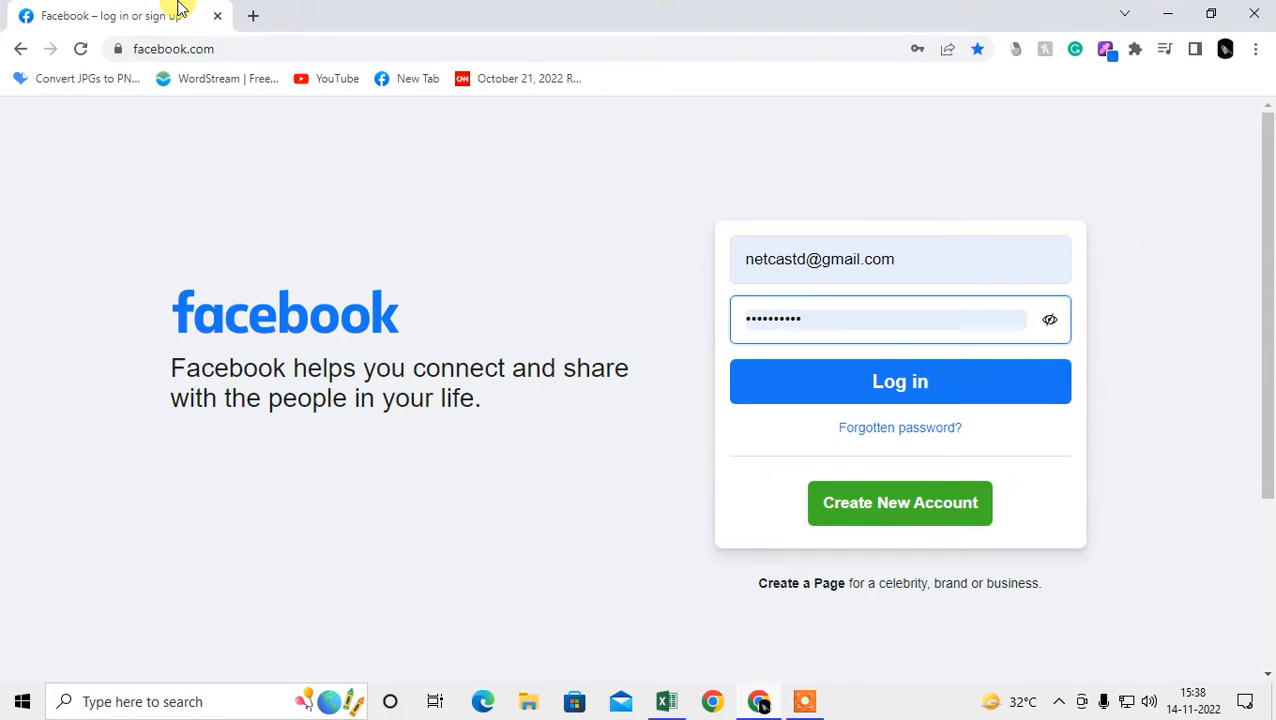
mouse_move(918, 104)
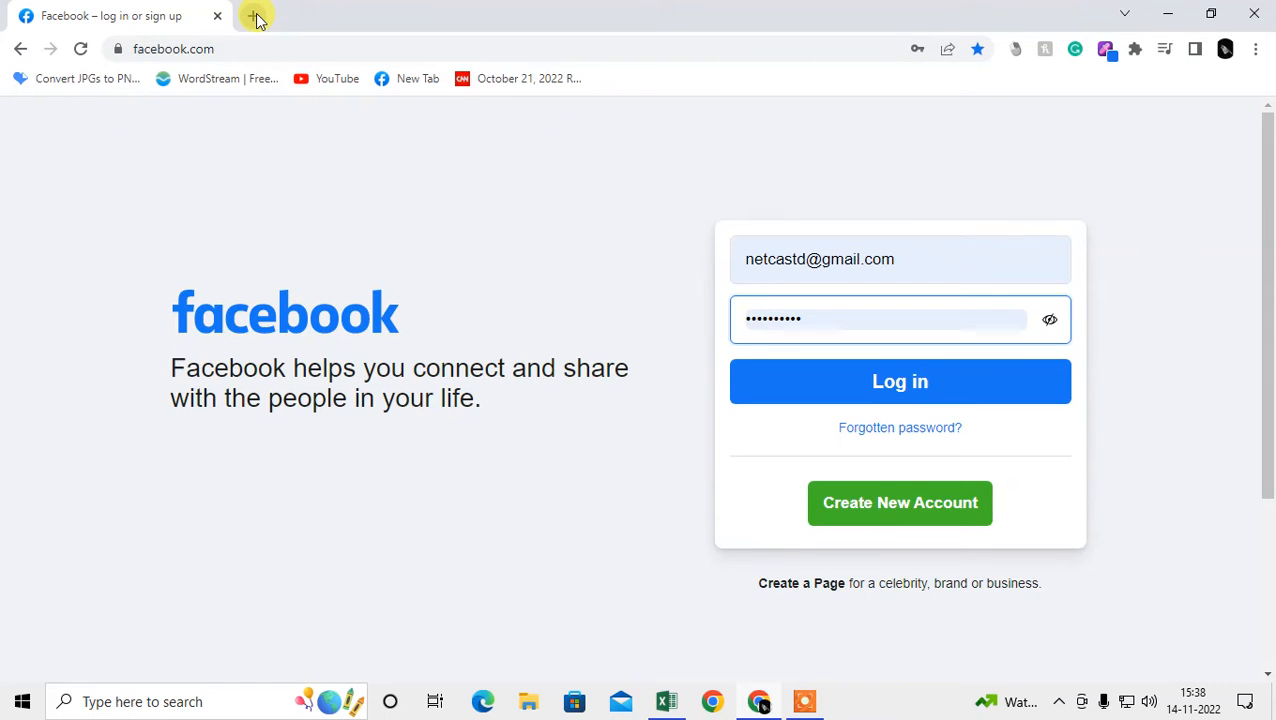
Step: Add a new blank tab beside the Facebook tab
click(256, 16)
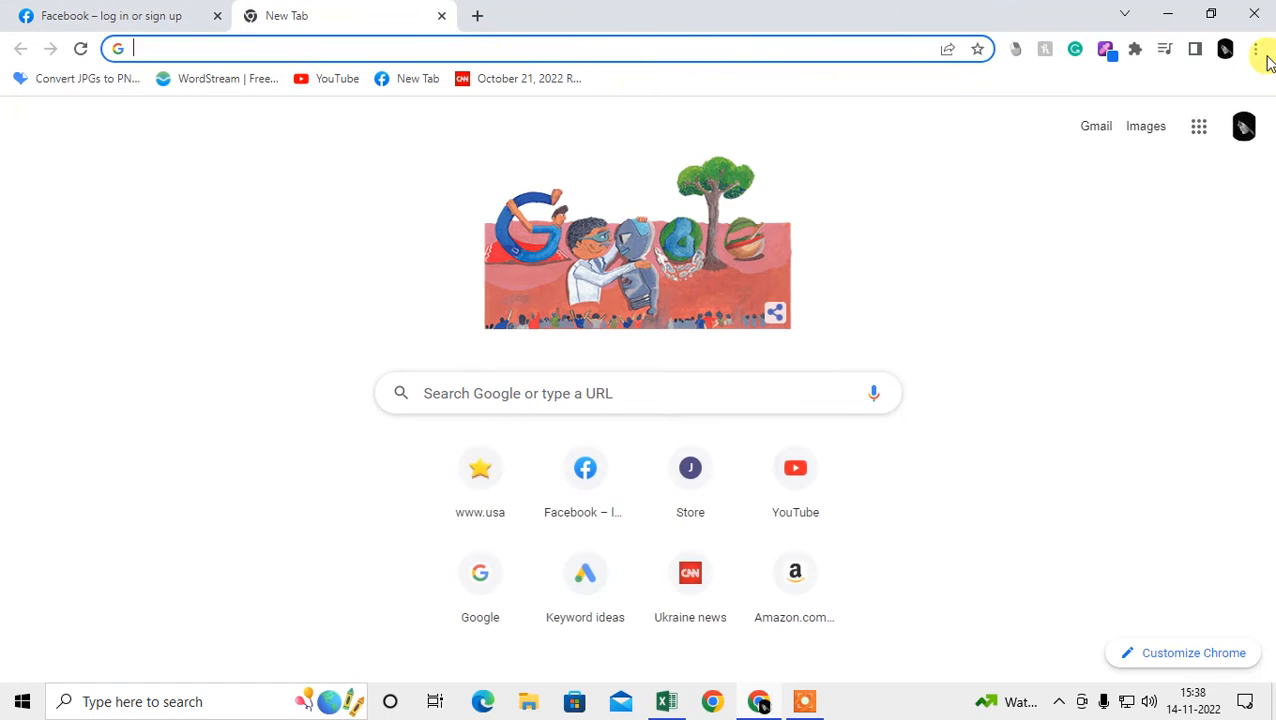
Step: Go to Settings from the three-dot menu and show the Appearance section
click(1256, 48)
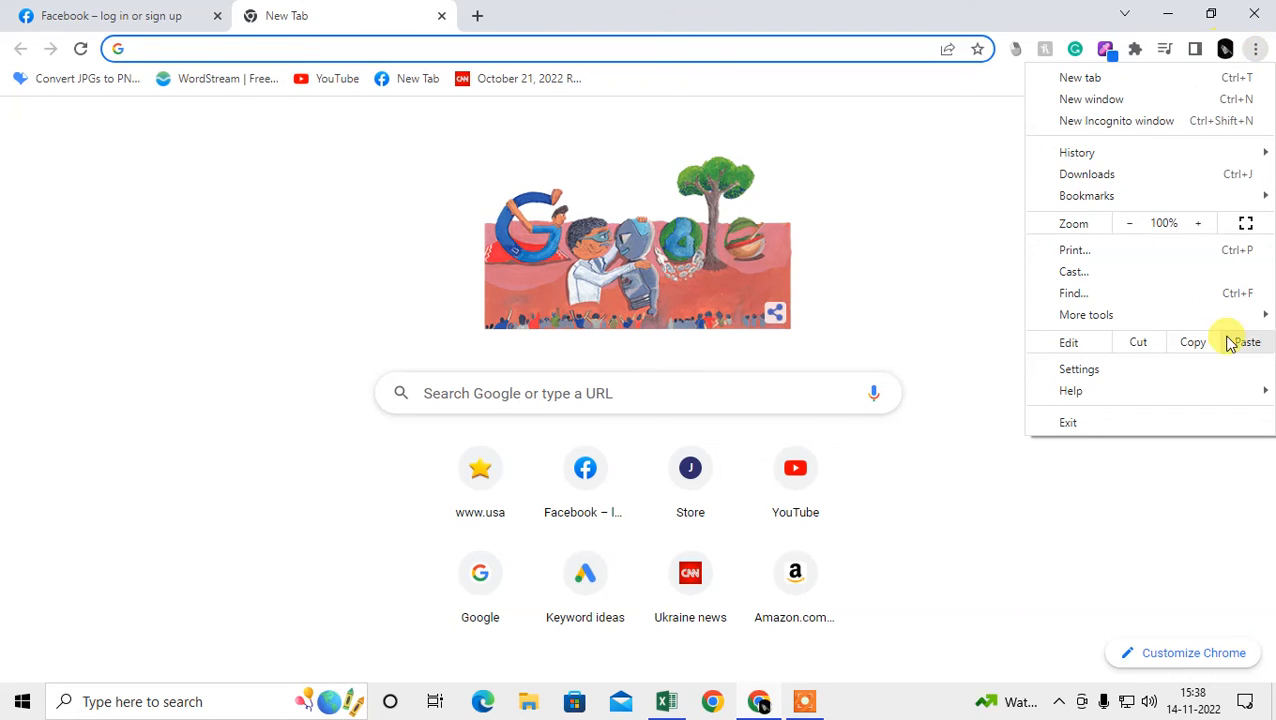
click(1078, 368)
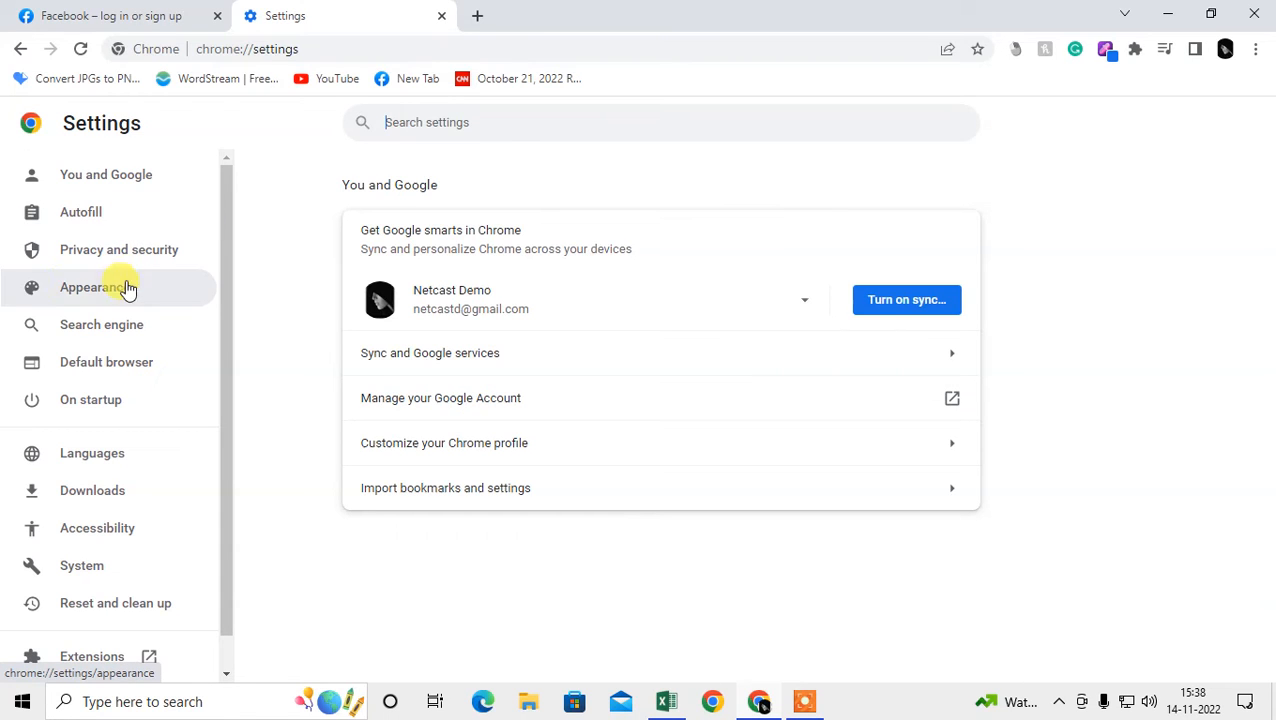
click(96, 288)
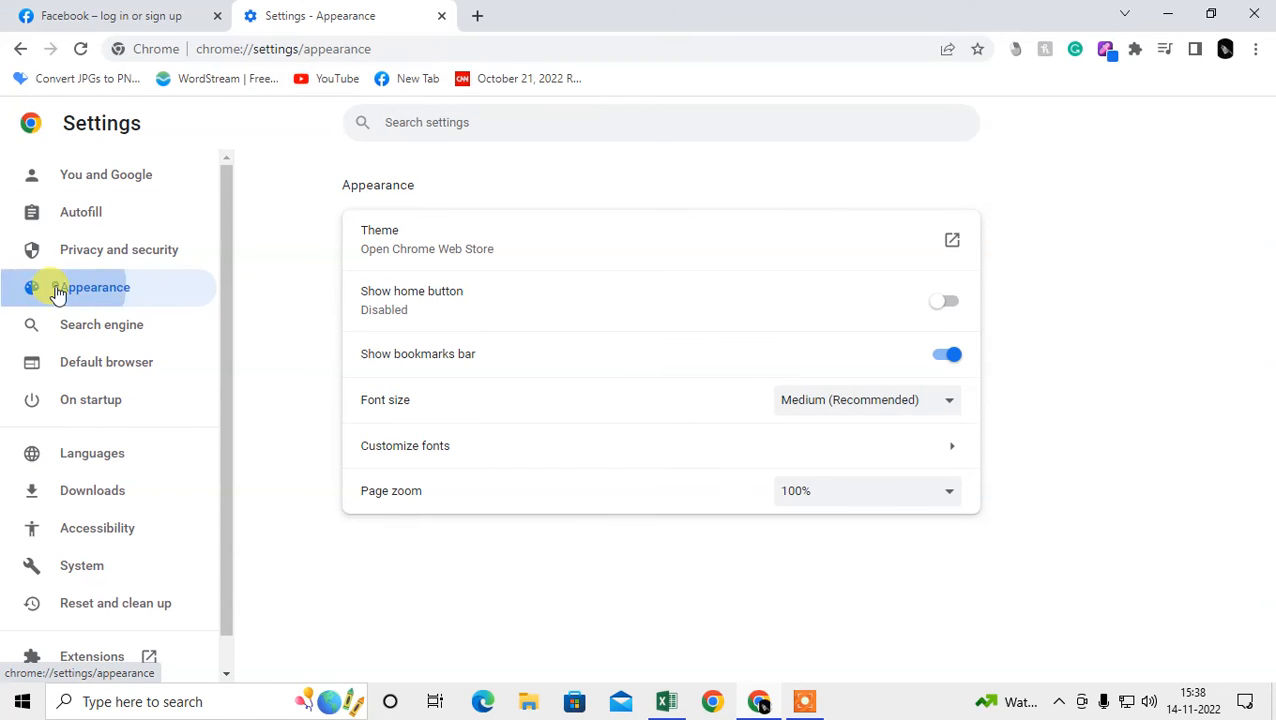
mouse_move(364, 360)
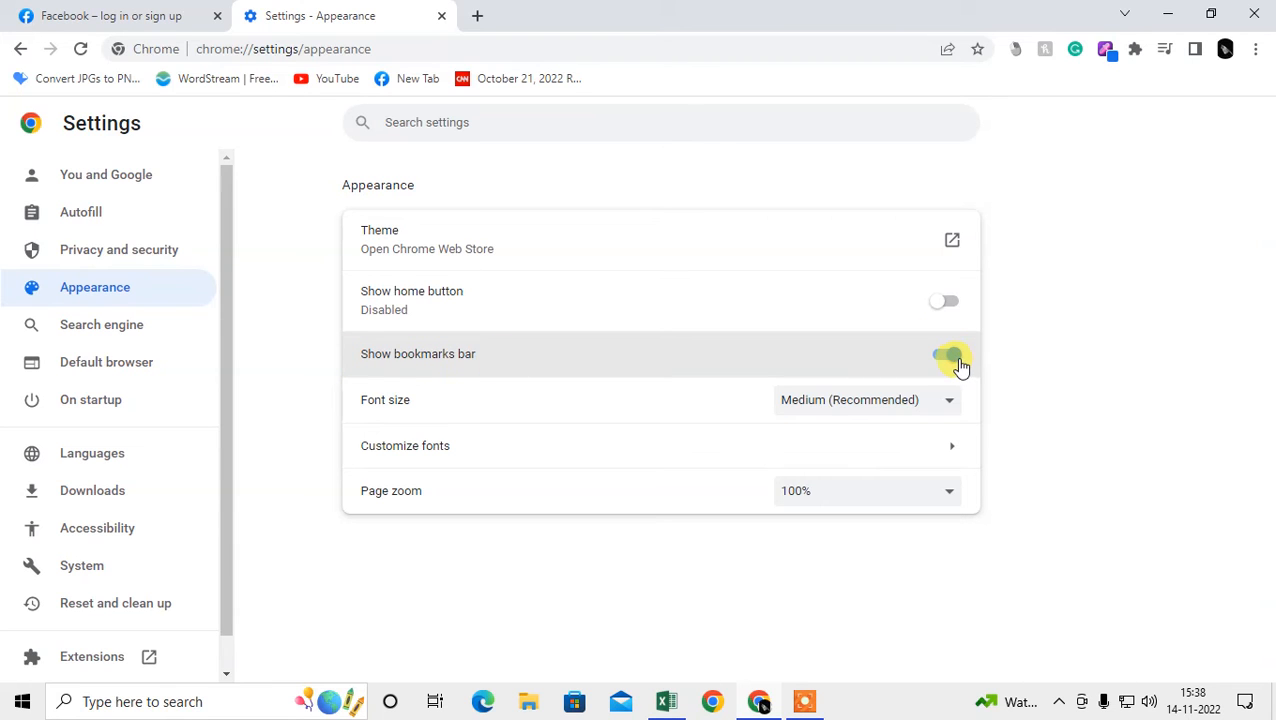
Step: Switch off 'Show bookmarks bar' and check the Facebook tab now lacks the bar
click(944, 352)
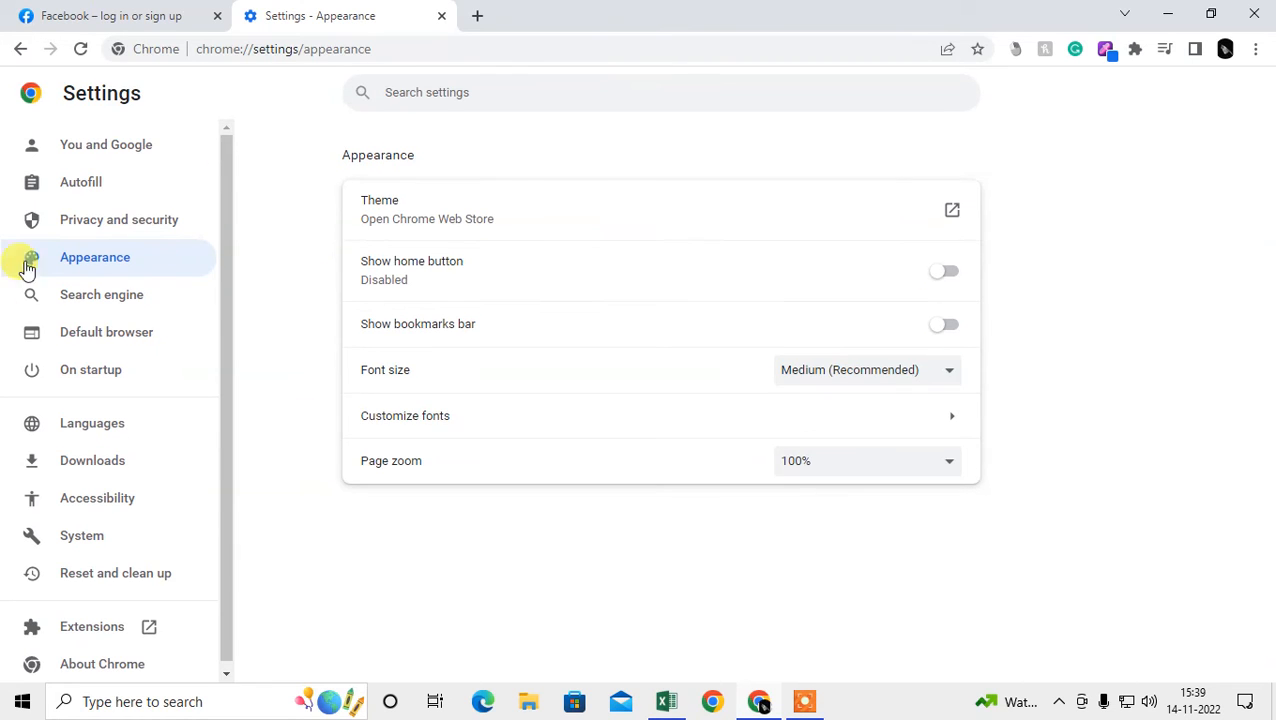
click(110, 16)
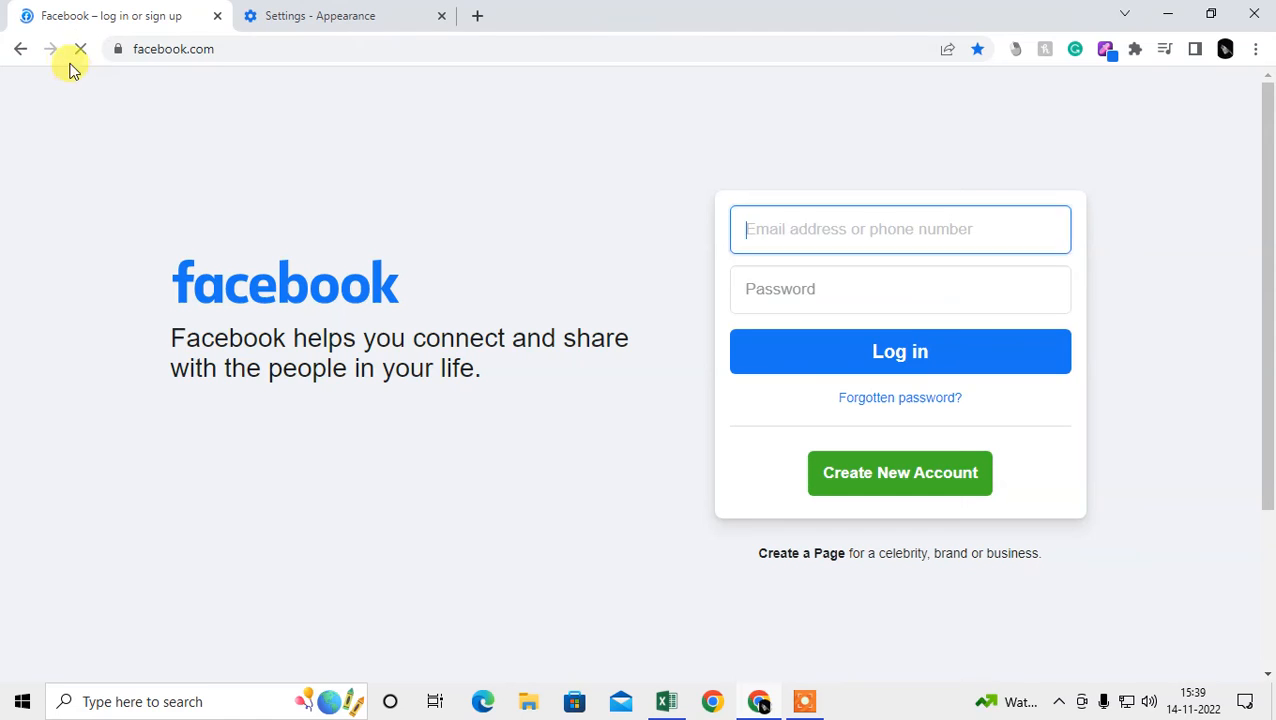
Step: Switch 'Show bookmarks bar' back on and confirm it reappears on both tabs
click(320, 16)
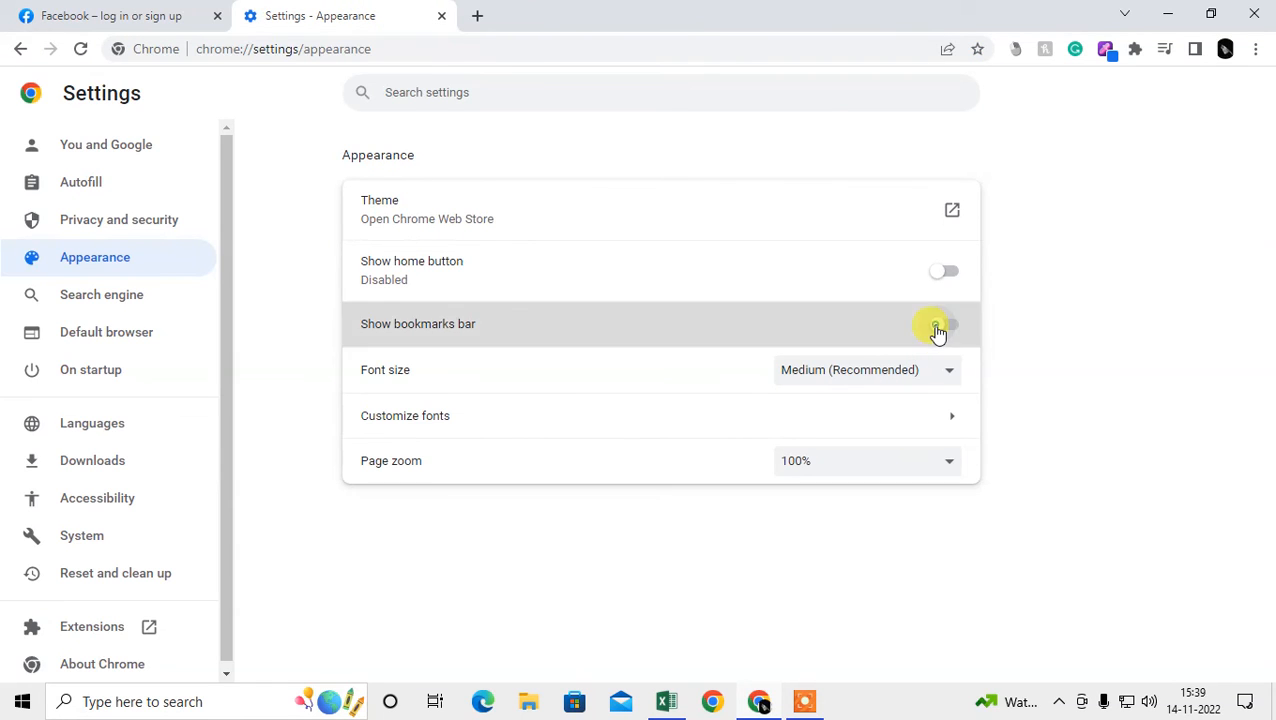
click(104, 16)
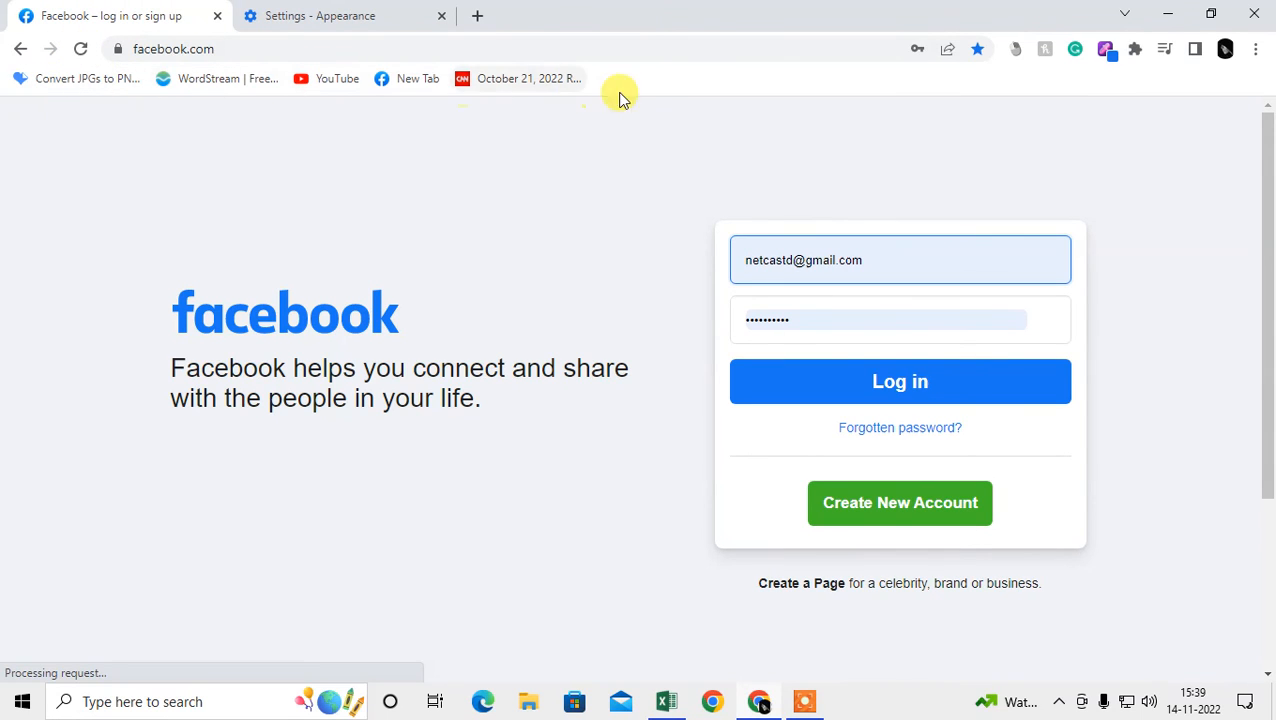
click(344, 16)
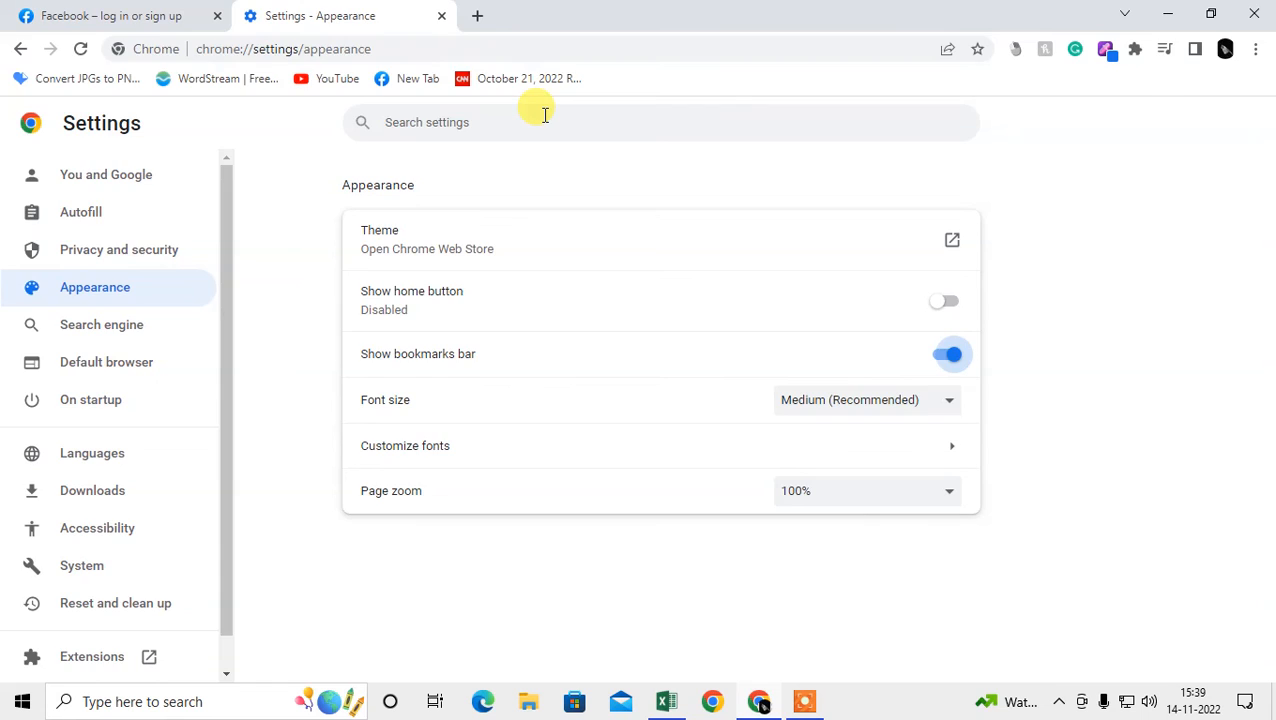